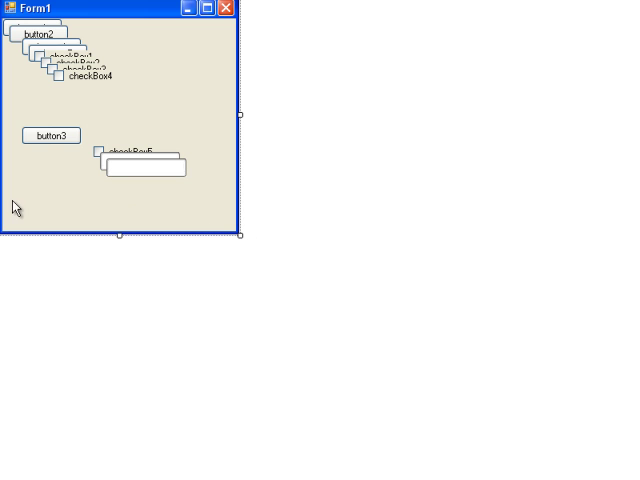
mouse_move(40, 12)
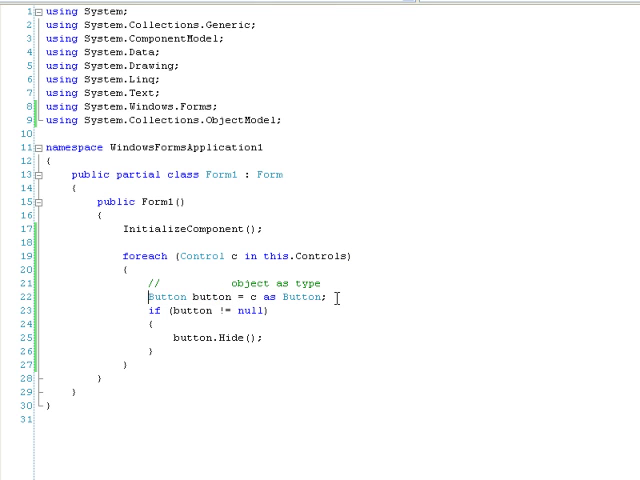
- Bring the Form1.cs constructor with the 'as Button' foreach loop into view
drag(248, 296, 328, 296)
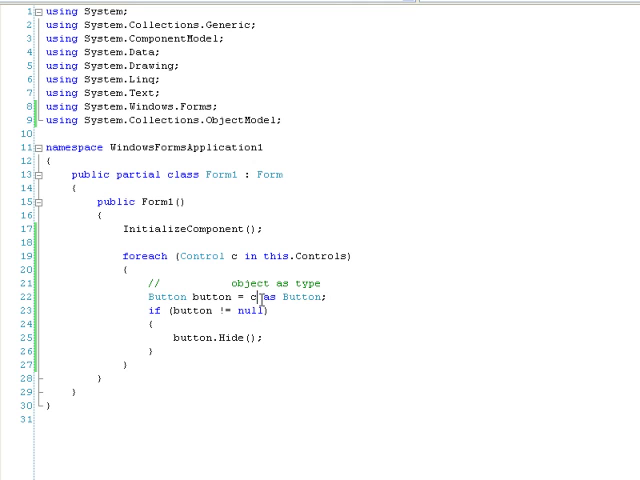
double_click(302, 296)
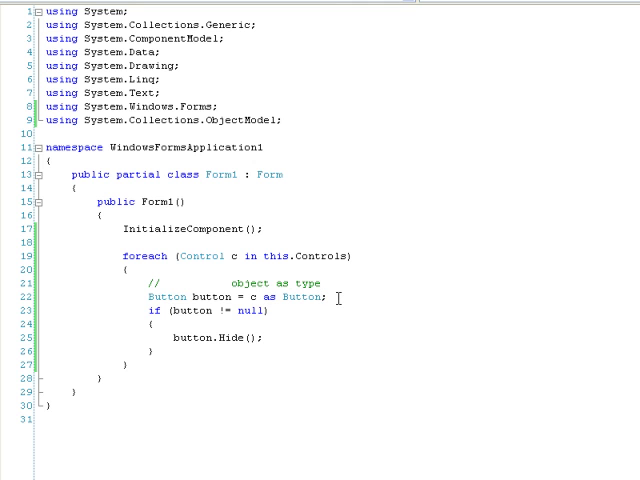
mouse_move(256, 310)
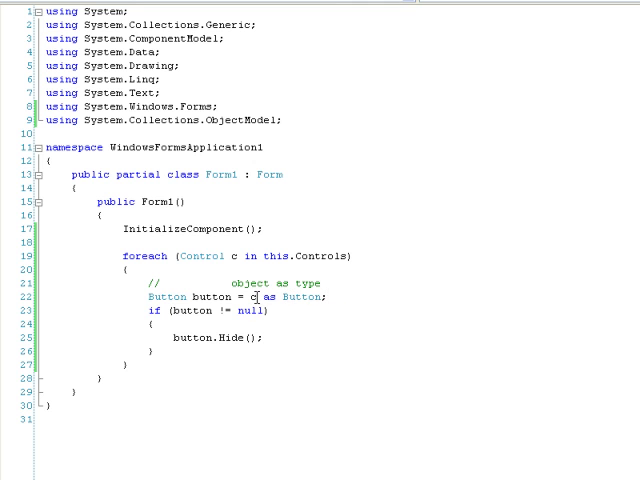
double_click(252, 296)
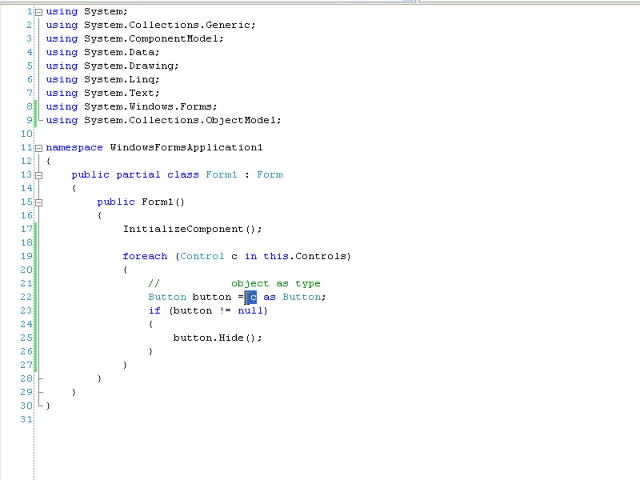